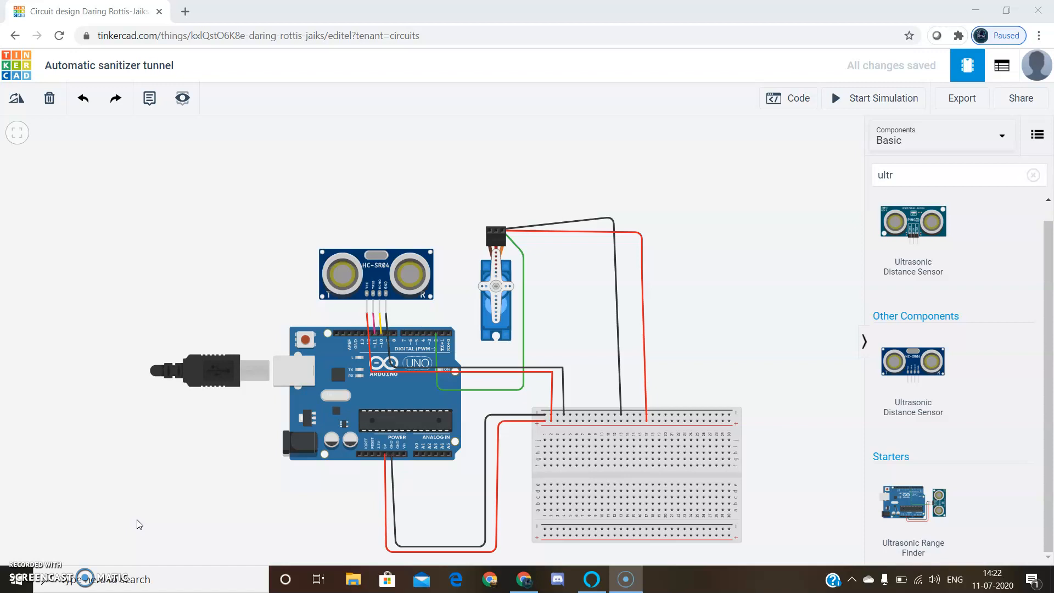
pyautogui.moveTo(274, 517)
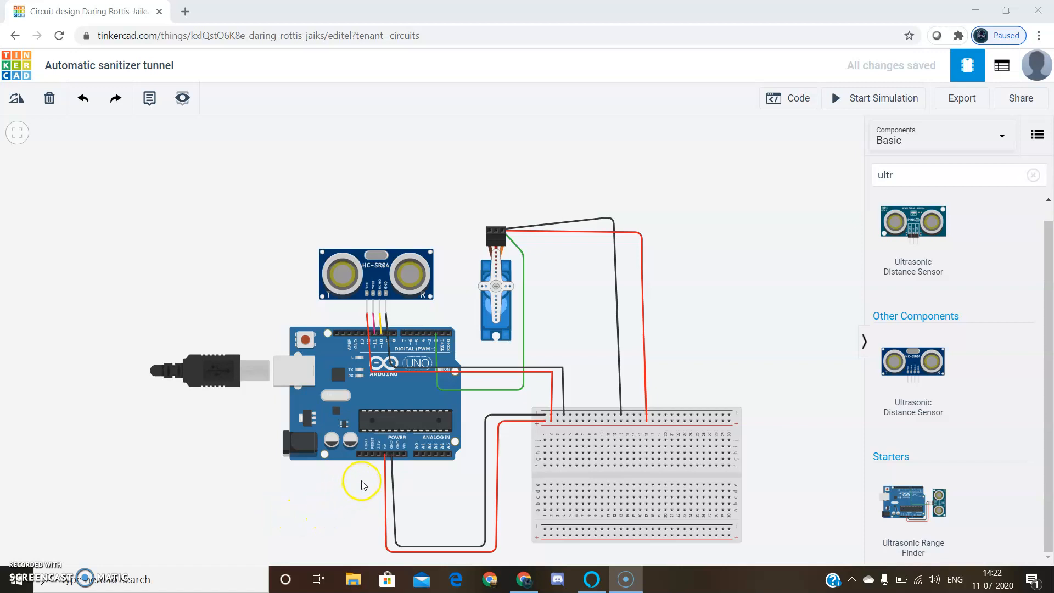
pyautogui.moveTo(371, 474)
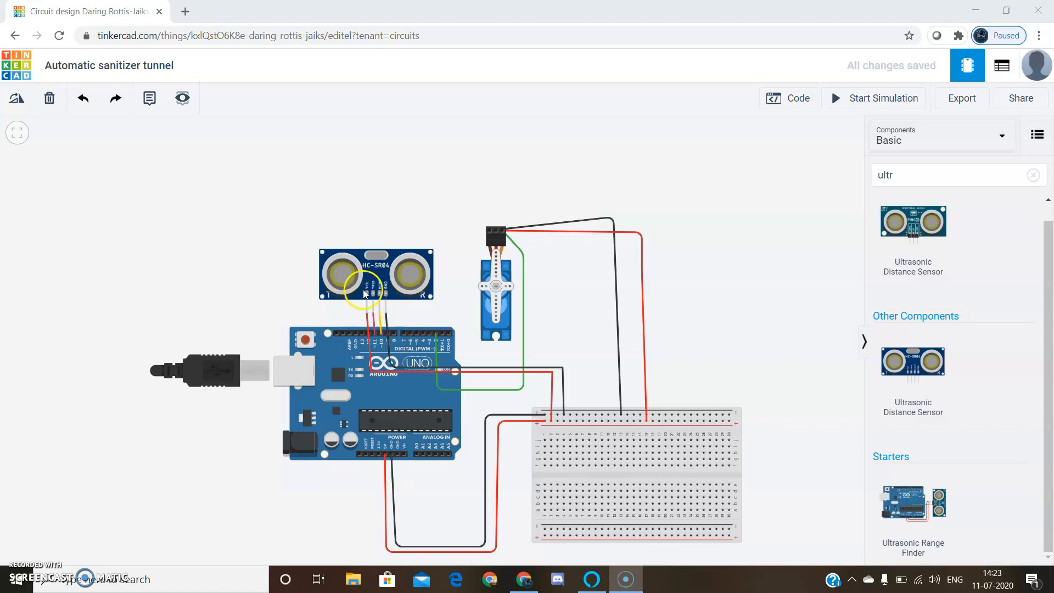
pyautogui.moveTo(449, 338)
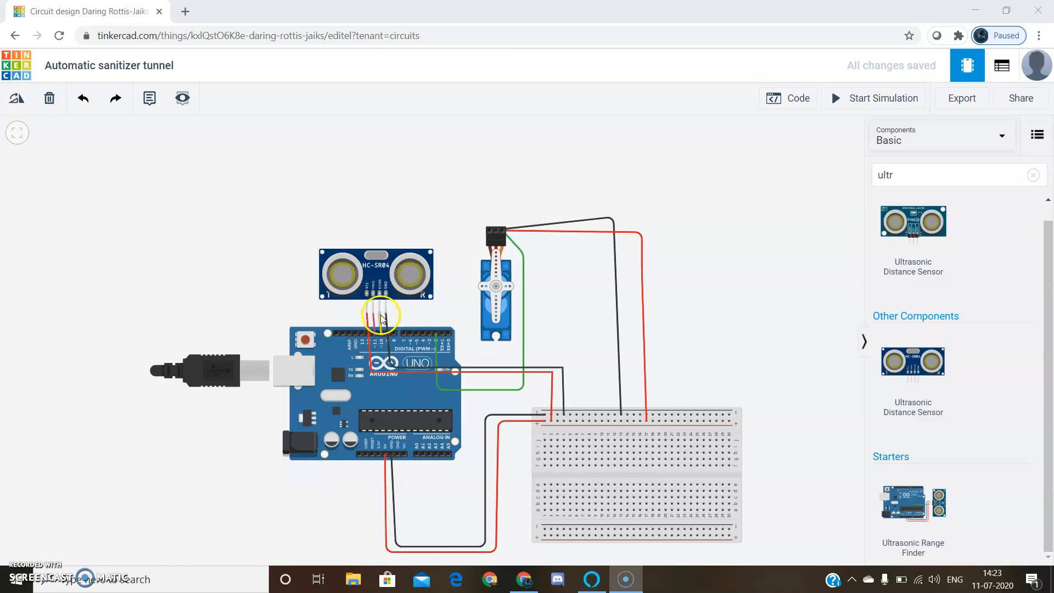
pyautogui.moveTo(391, 320)
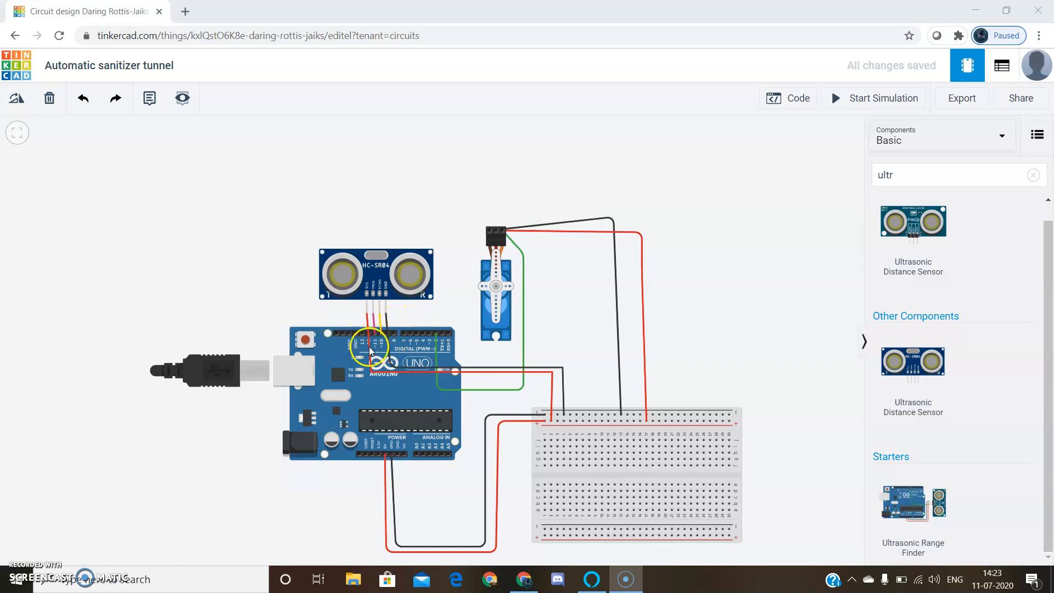
pyautogui.moveTo(410, 352)
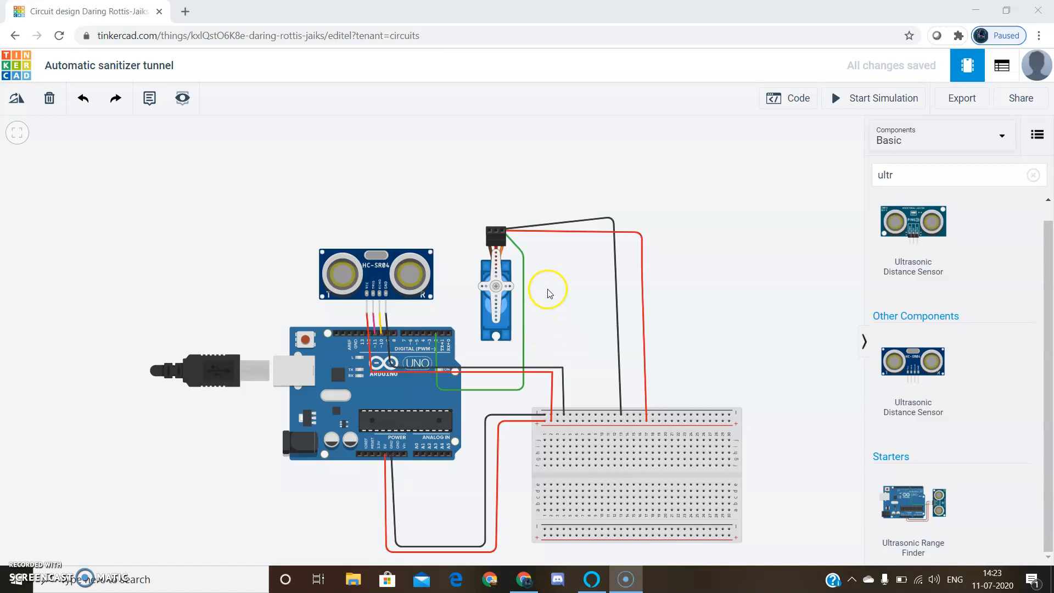
pyautogui.moveTo(542, 320)
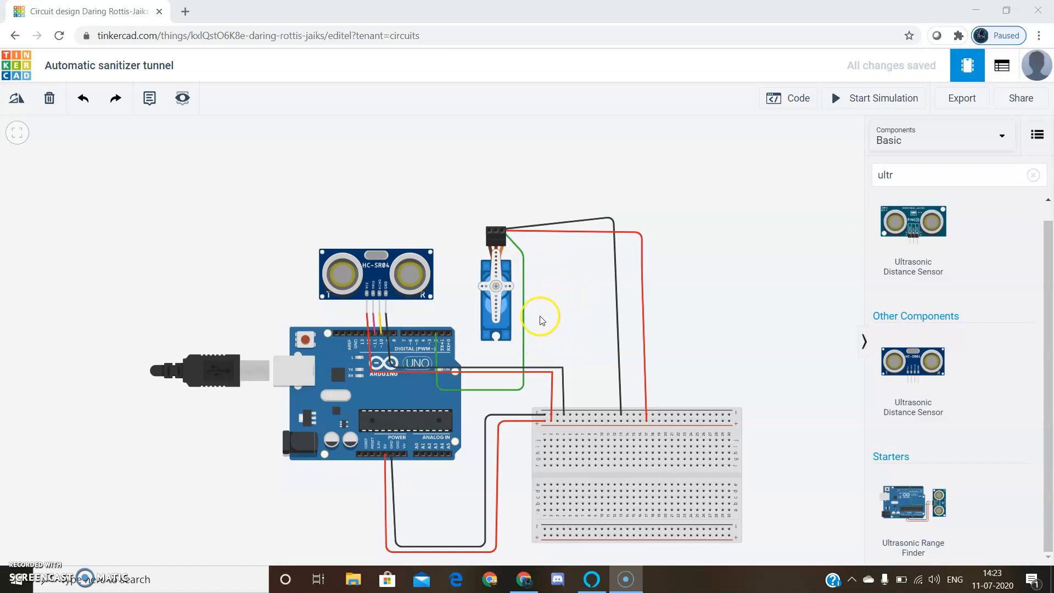
pyautogui.moveTo(510, 345)
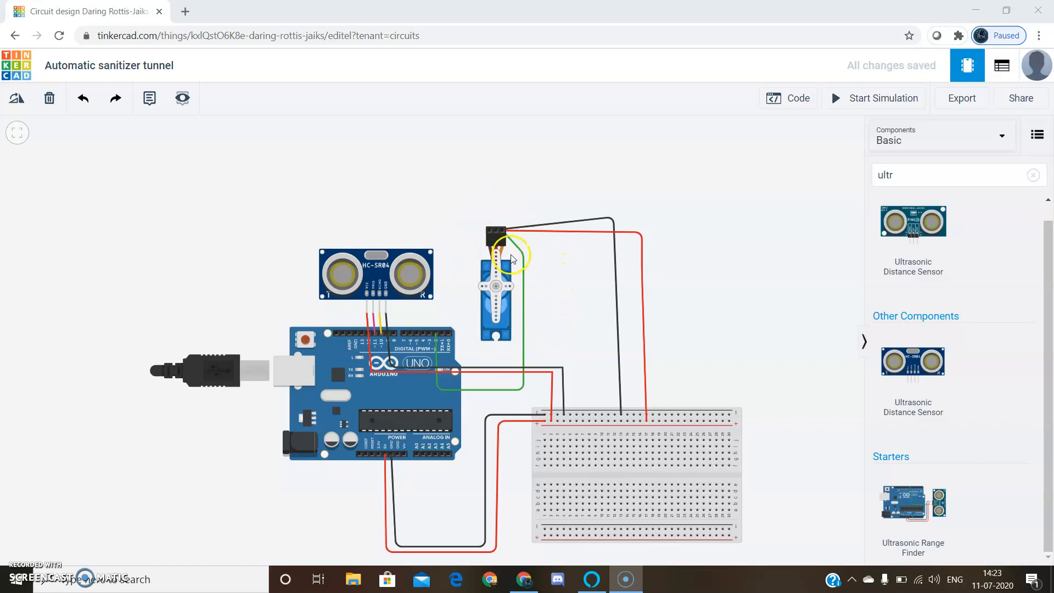
pyautogui.moveTo(490, 233)
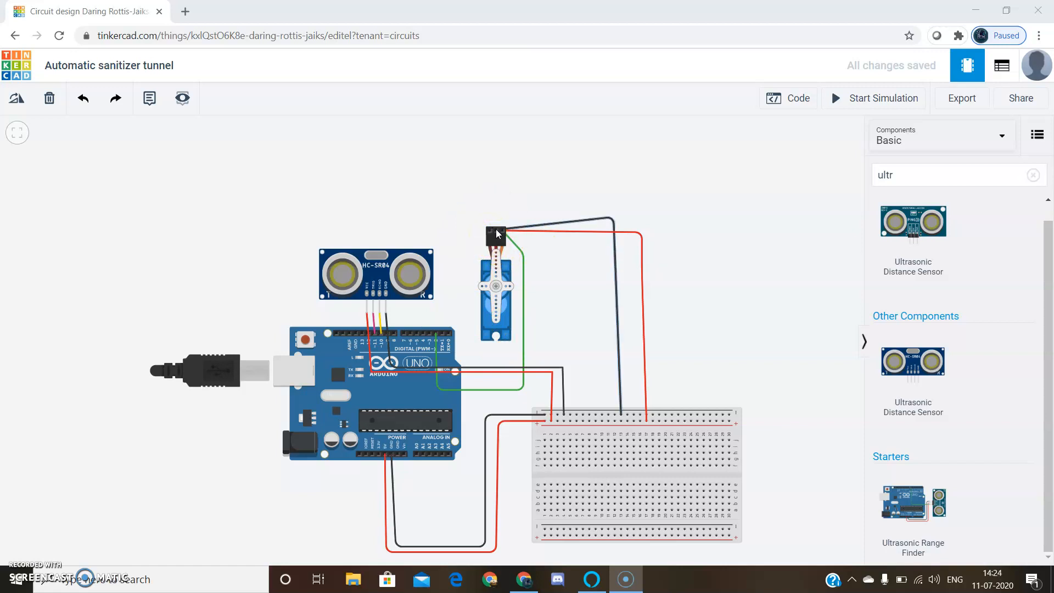
# Highlight the servo's connector wiring and show the Arduino sketch beside the circuit.
pyautogui.click(496, 232)
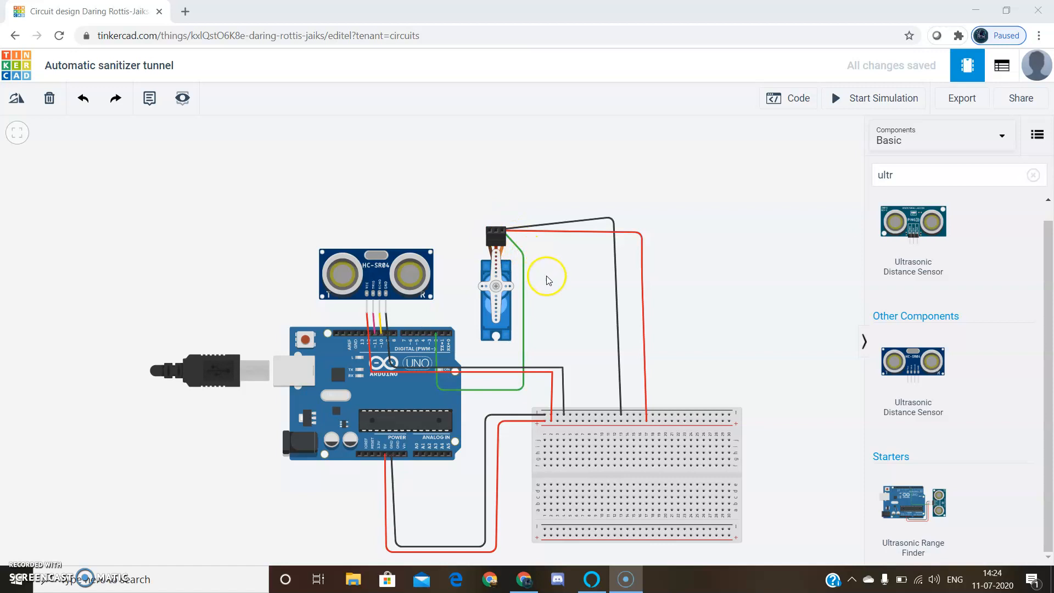
pyautogui.moveTo(443, 378)
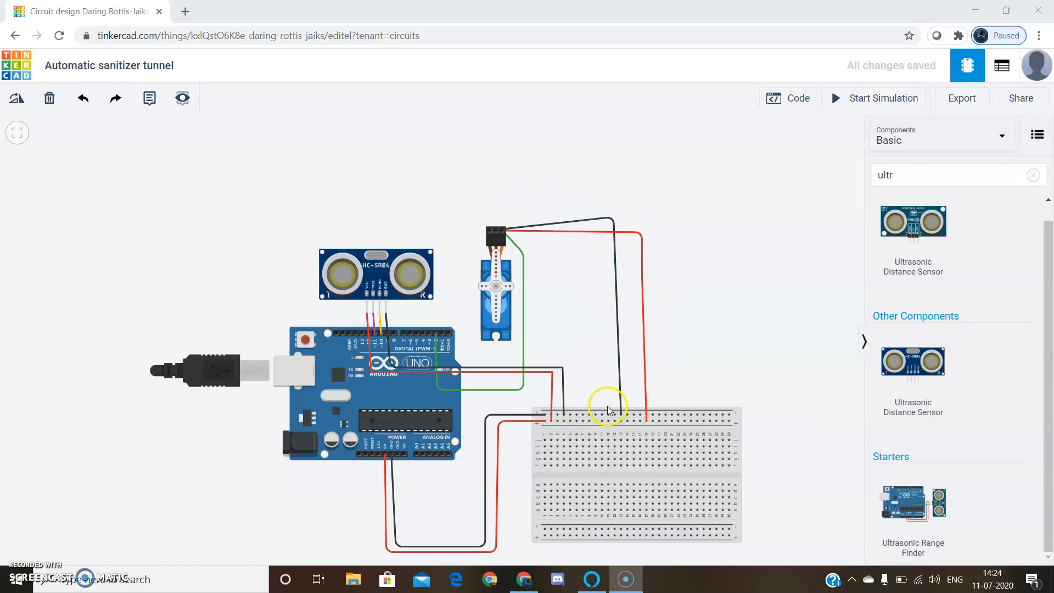
pyautogui.moveTo(556, 265)
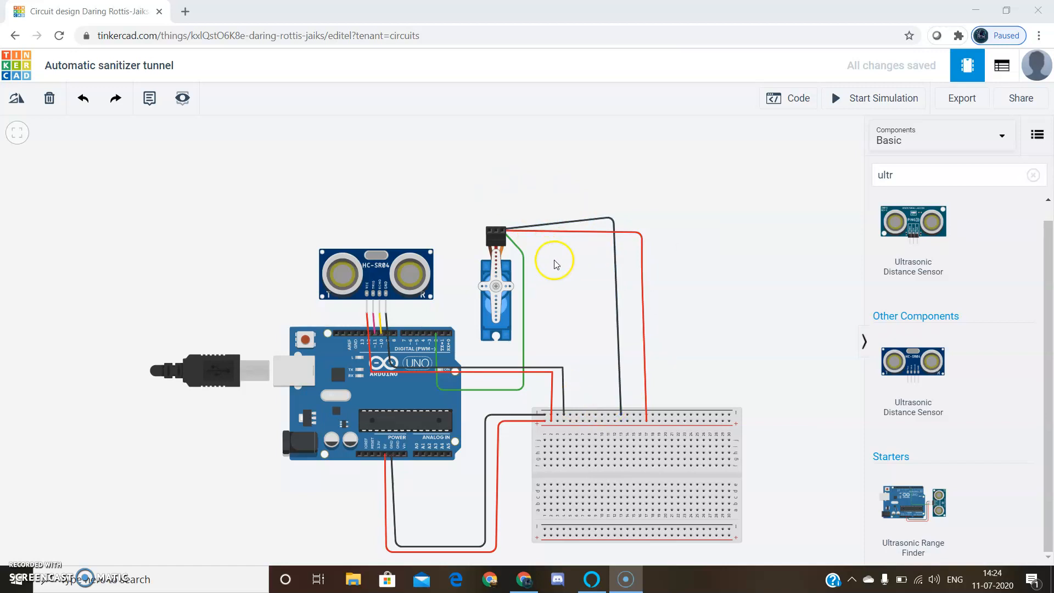
pyautogui.moveTo(602, 229)
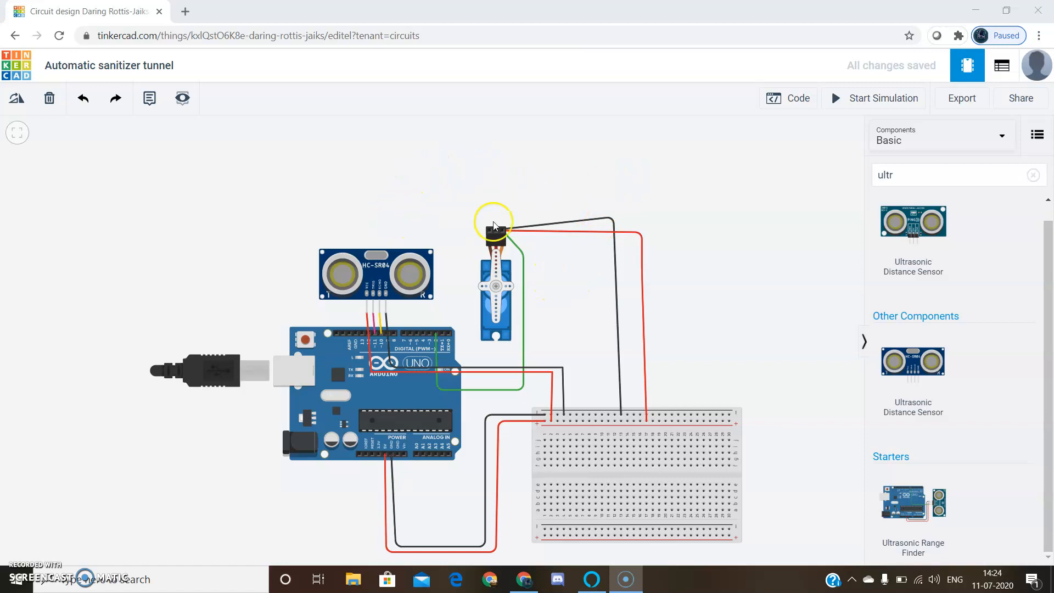
pyautogui.moveTo(746, 175)
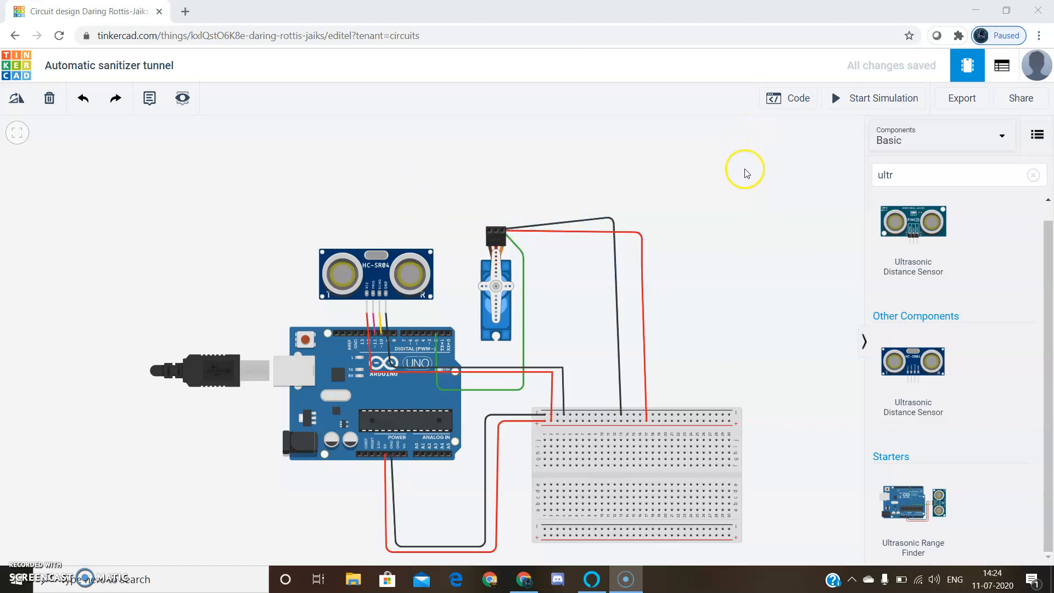
pyautogui.click(787, 98)
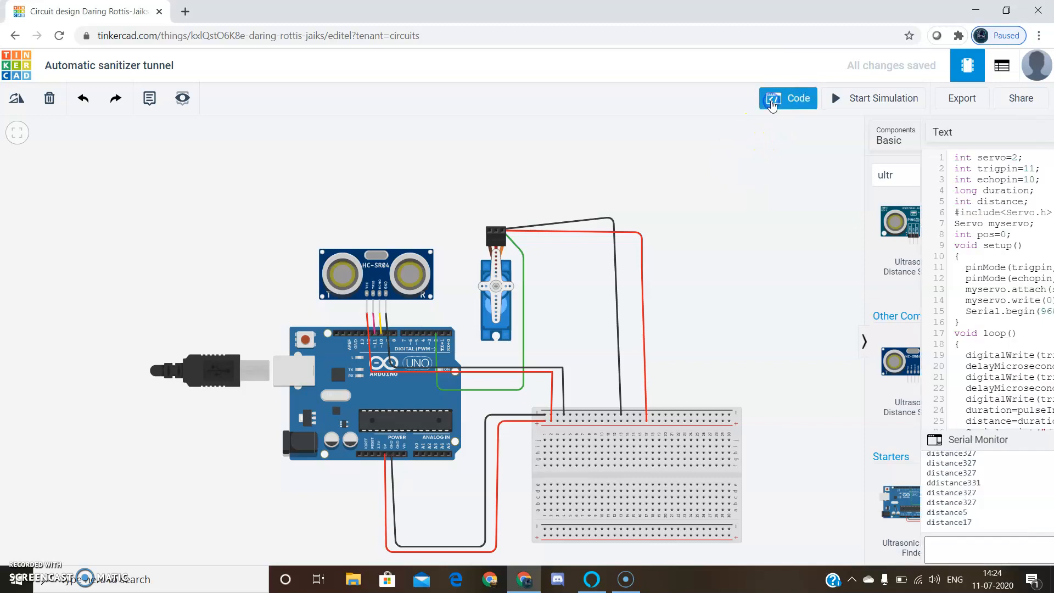
# Clear the serial monitor log and review the loop() function with its servo sweep for distances under 10.
pyautogui.click(787, 97)
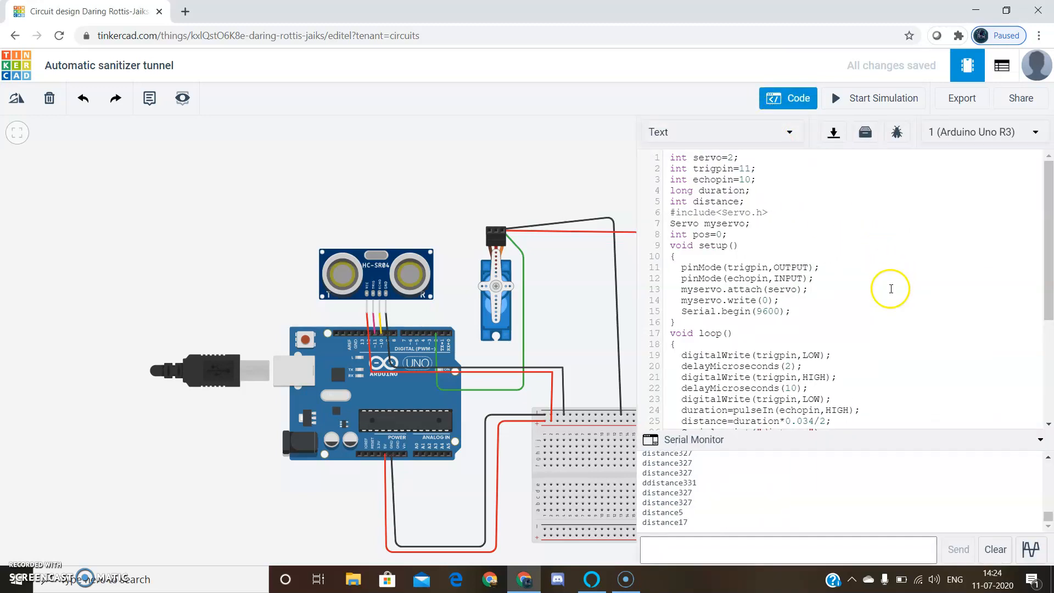
pyautogui.click(994, 549)
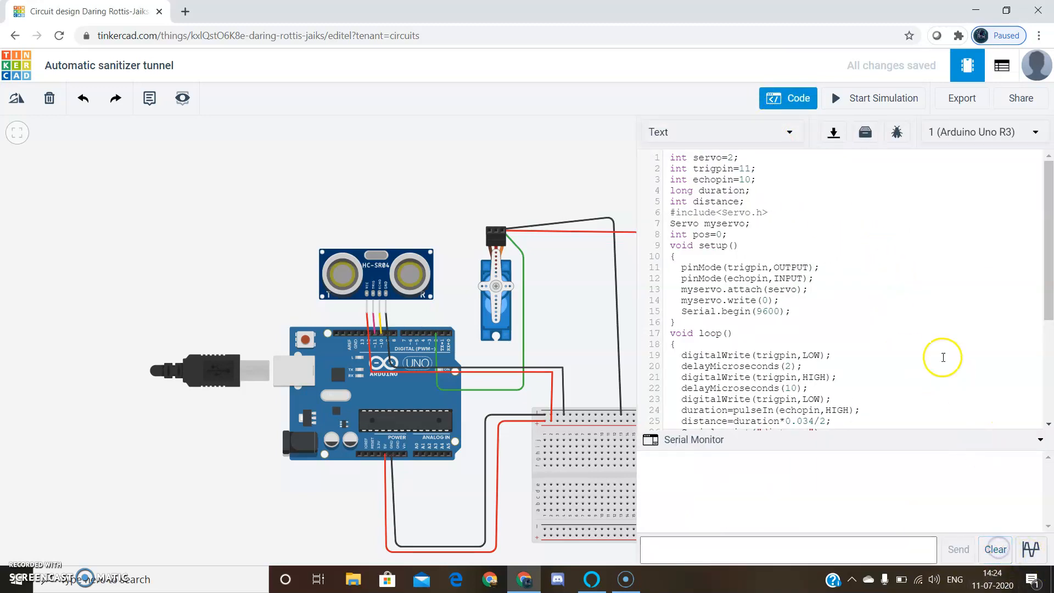
pyautogui.moveTo(641, 246)
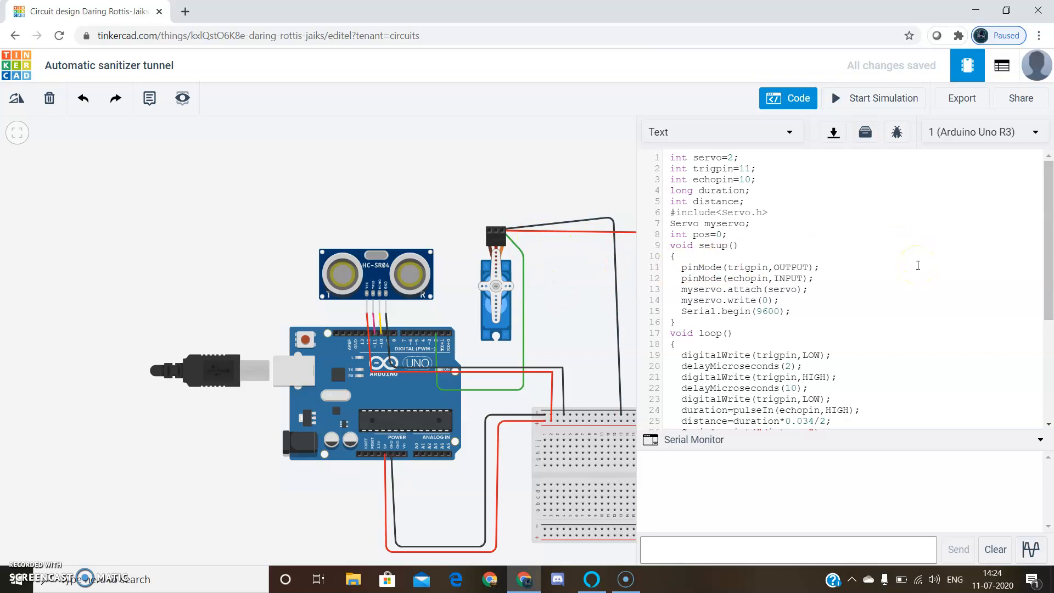
pyautogui.scroll(-3)
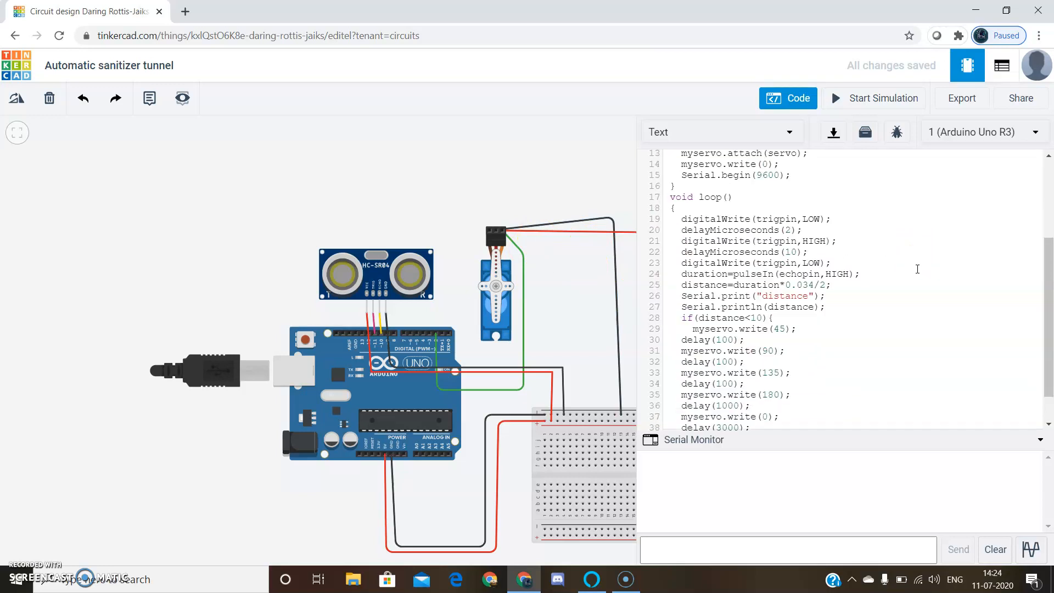
pyautogui.scroll(-3)
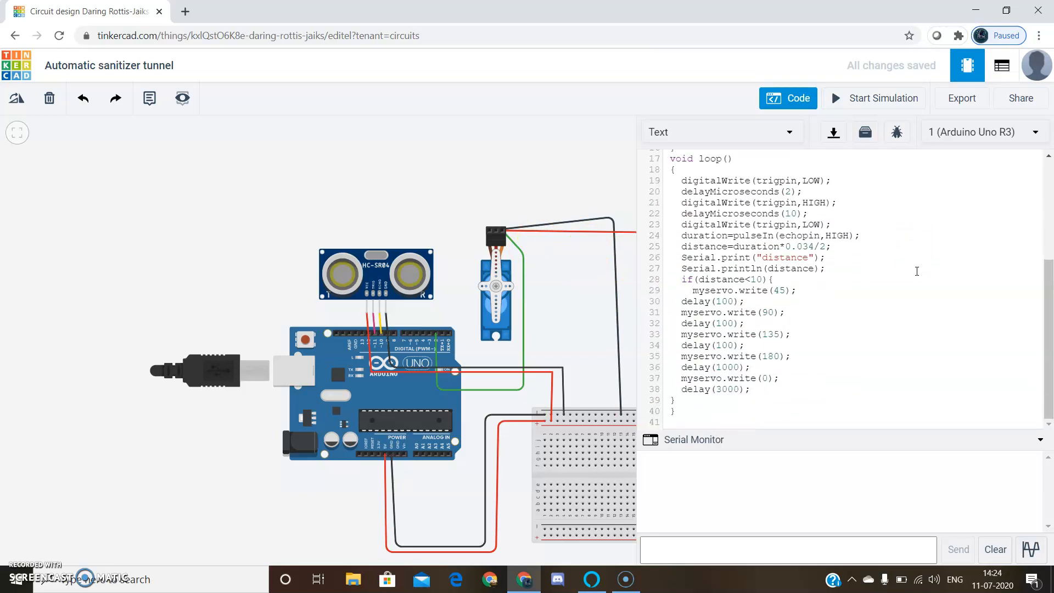
pyautogui.moveTo(896, 240)
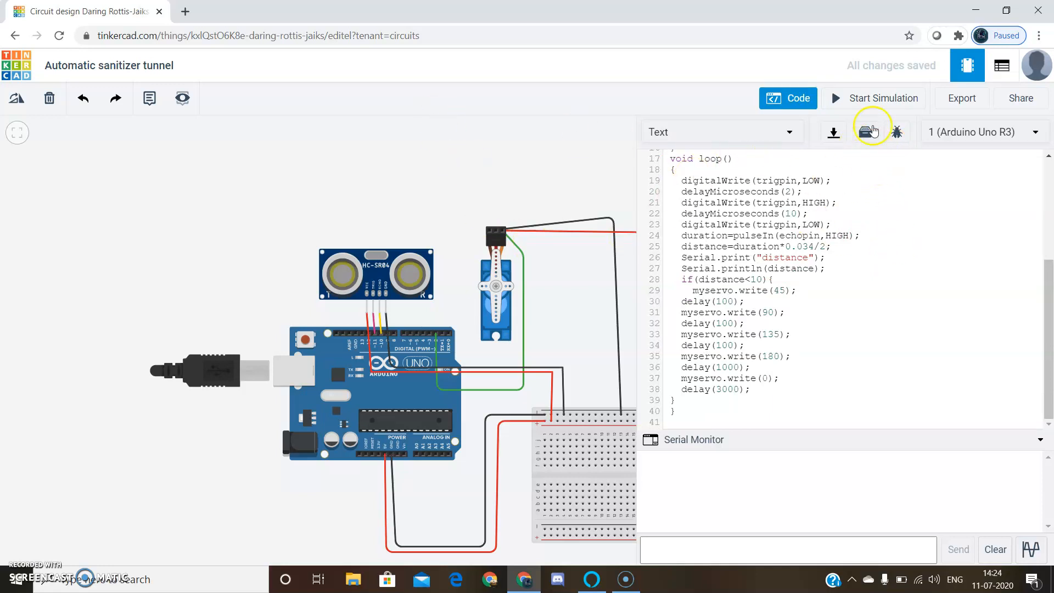
pyautogui.moveTo(874, 101)
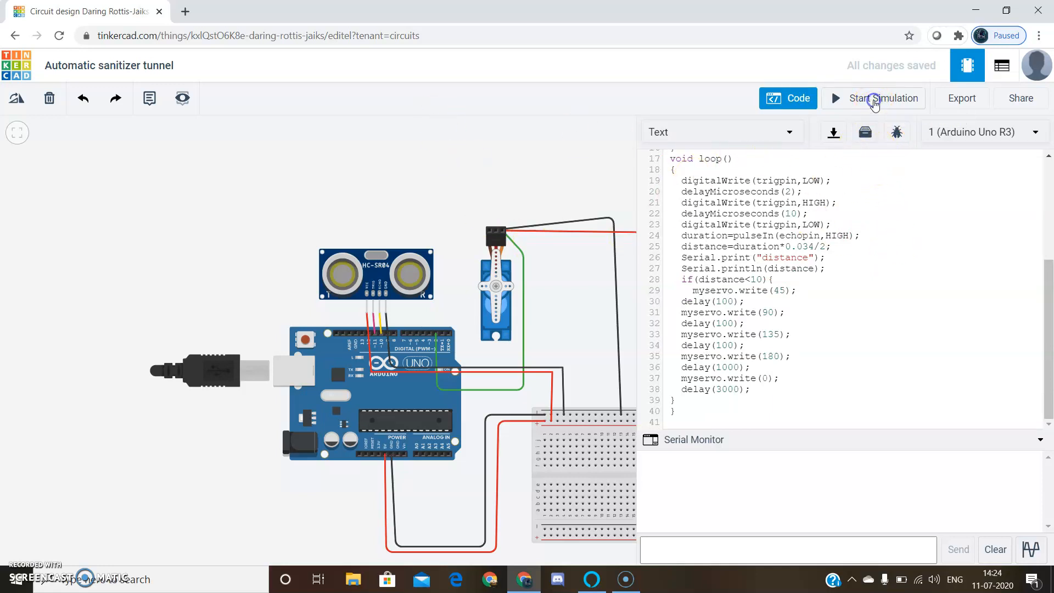
# Run the simulation and select the ultrasonic sensor, showing its target about 17.5 cm away.
pyautogui.click(873, 98)
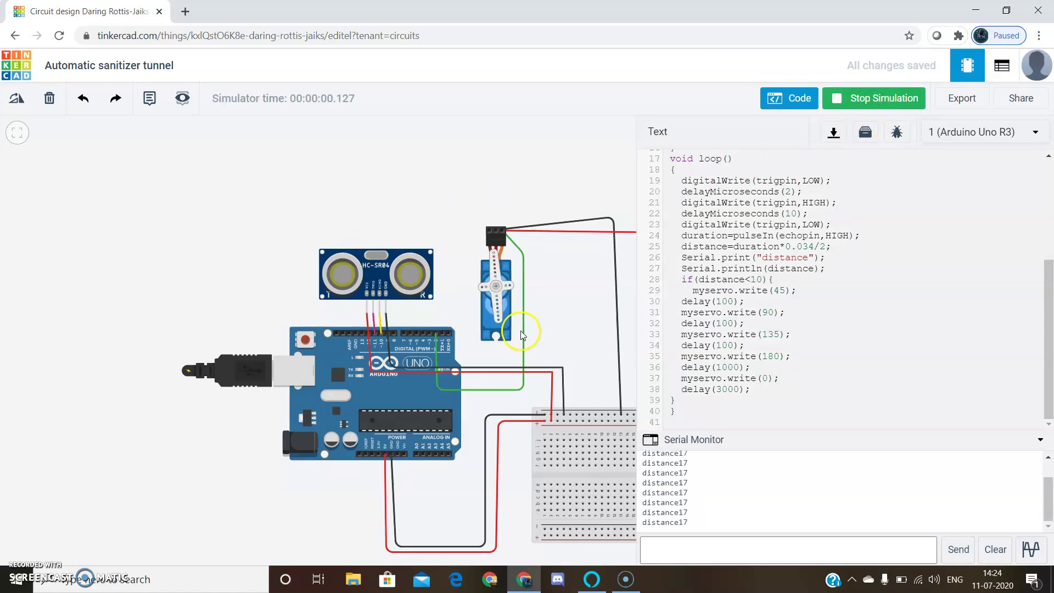
pyautogui.click(371, 277)
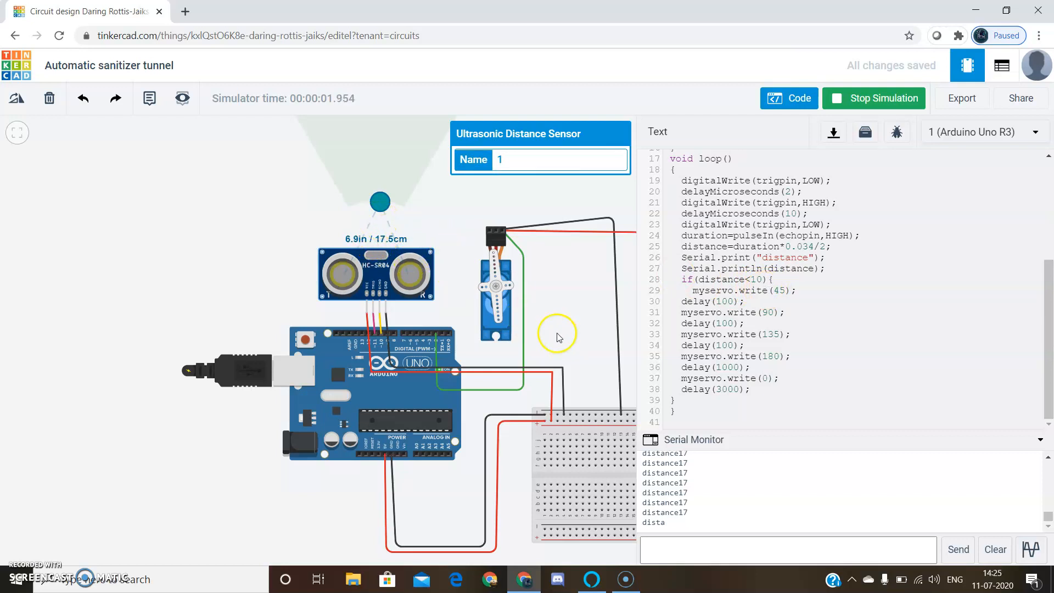
pyautogui.moveTo(507, 329)
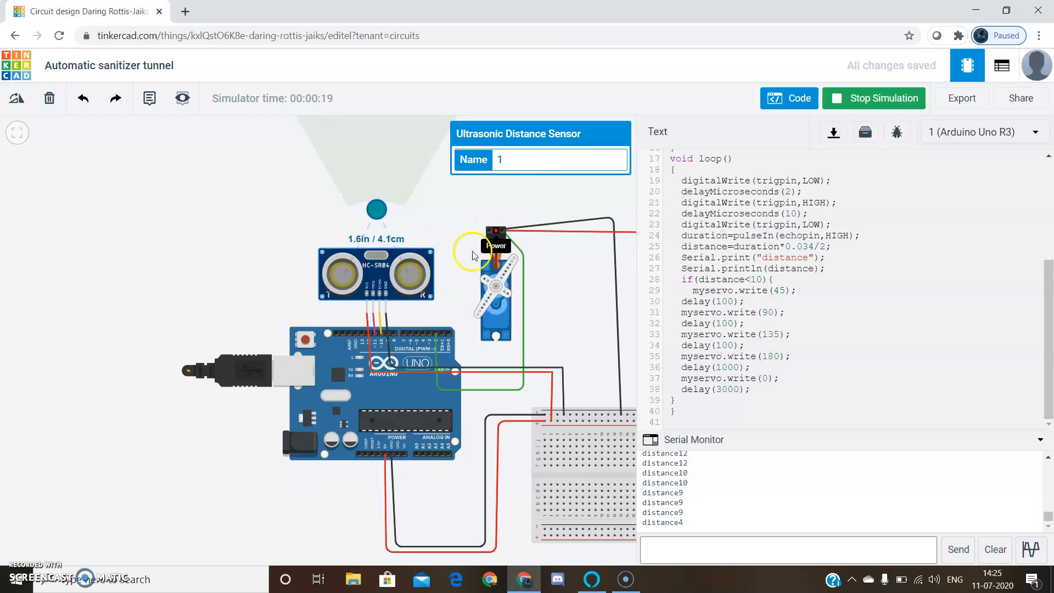
pyautogui.moveTo(552, 306)
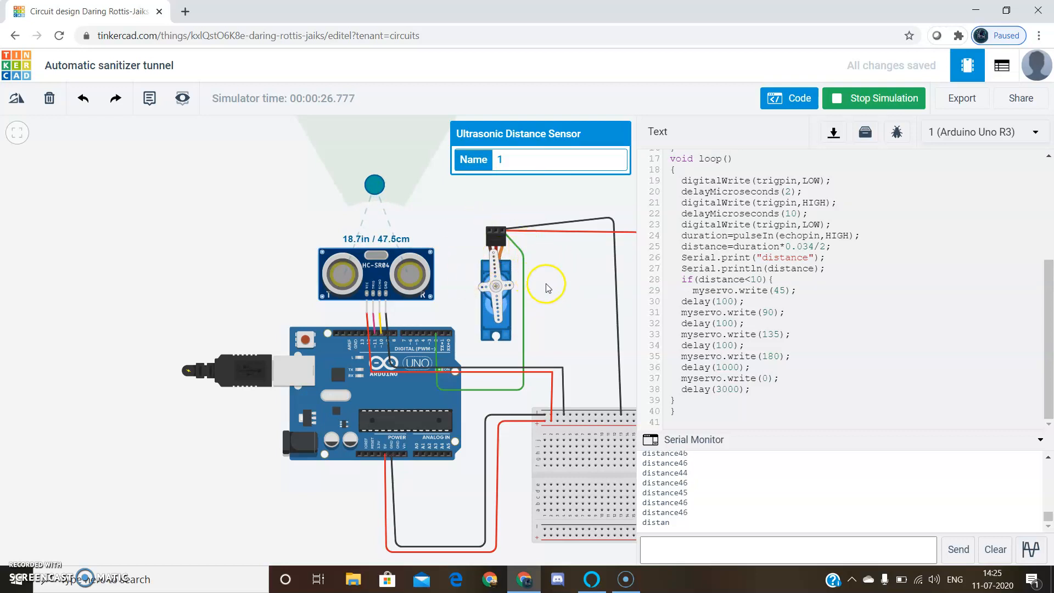
pyautogui.moveTo(572, 323)
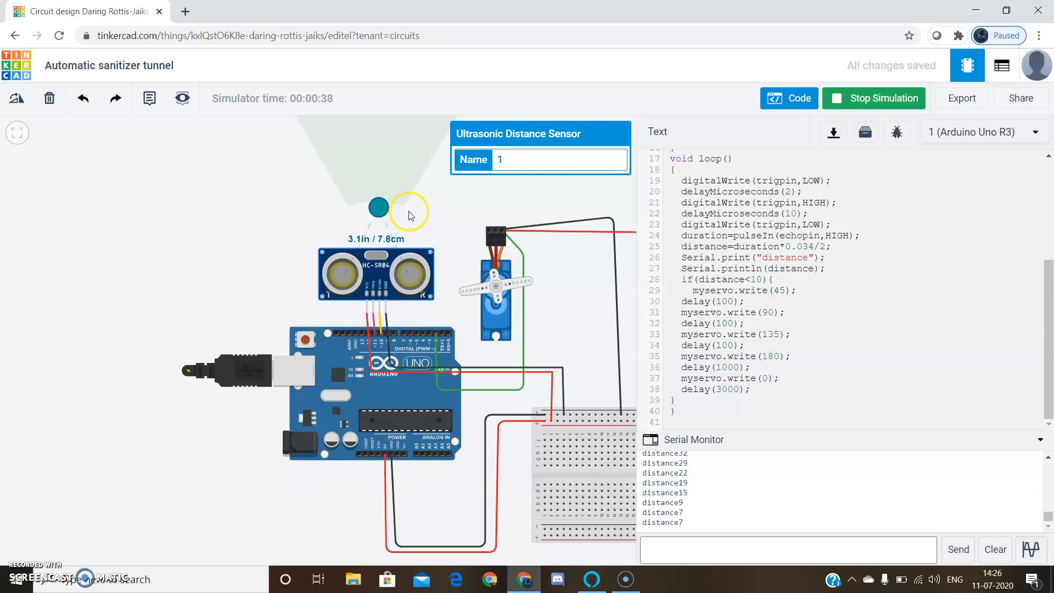
pyautogui.moveTo(464, 212)
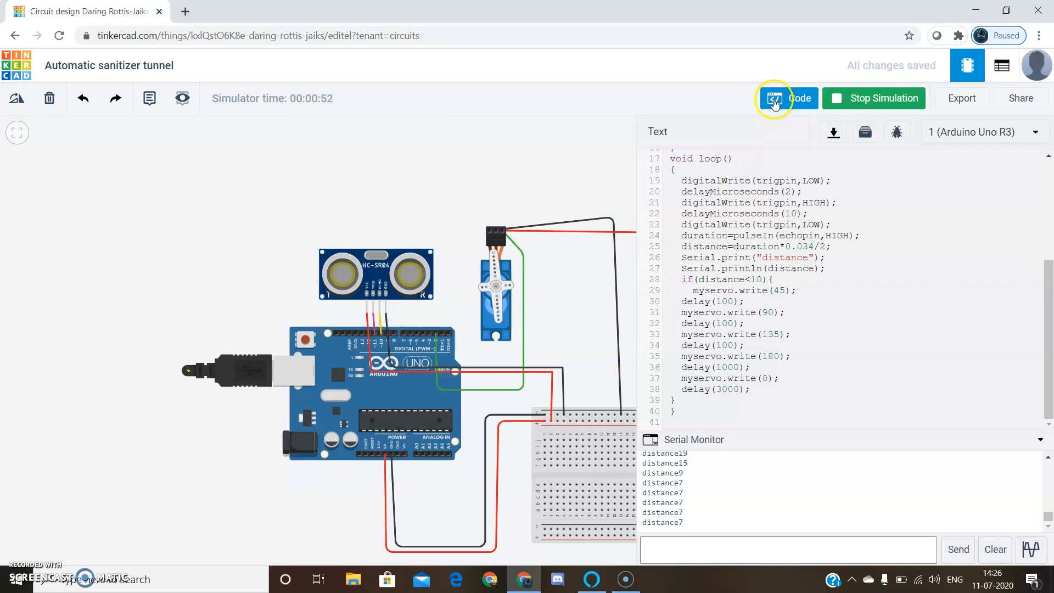
# Hide the code panel and stop the simulation after close readings triggered the servo.
pyautogui.click(775, 99)
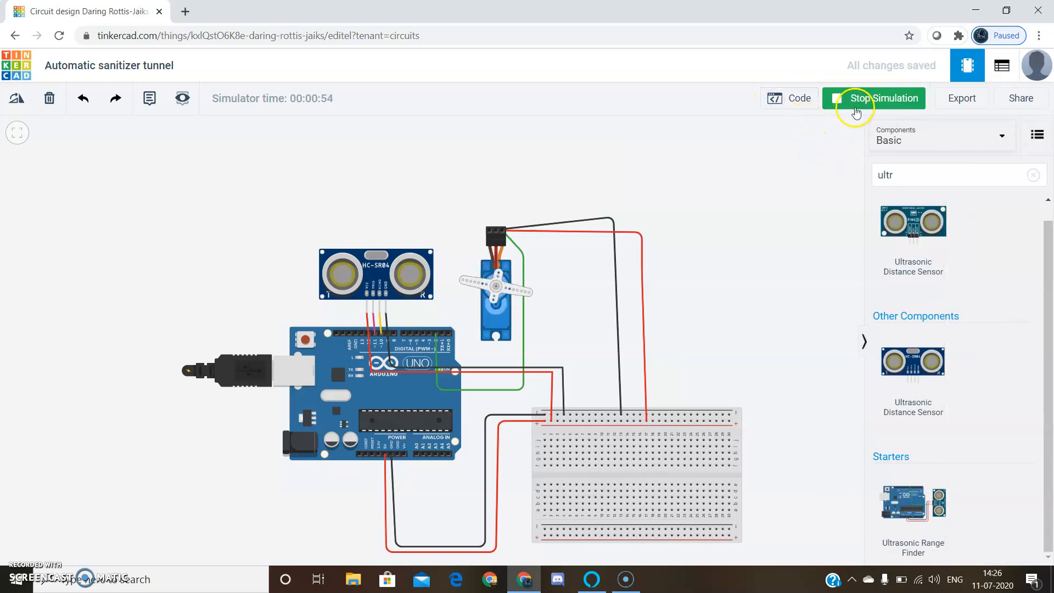
pyautogui.click(858, 102)
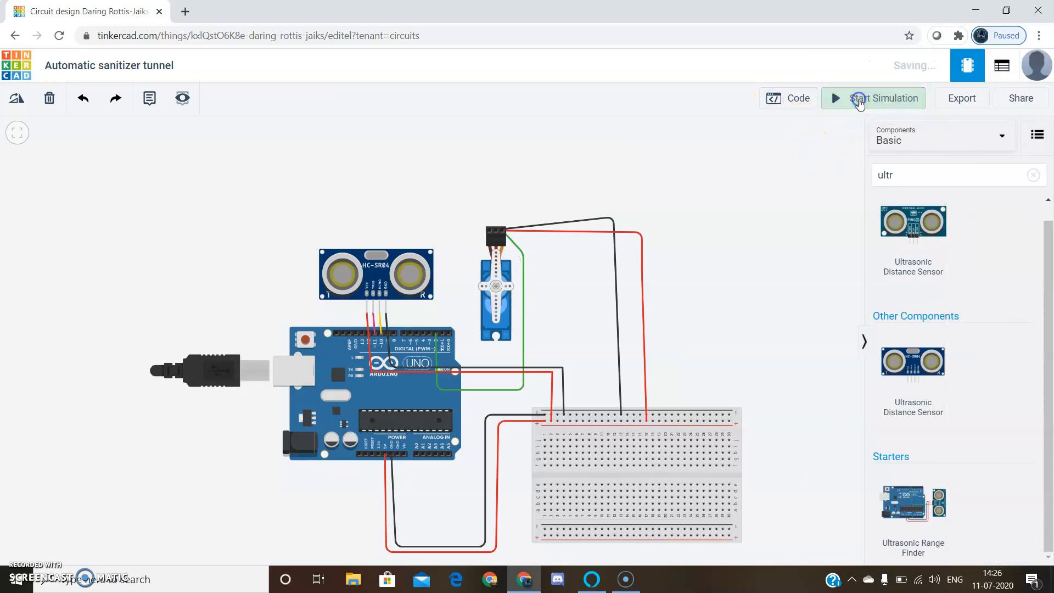